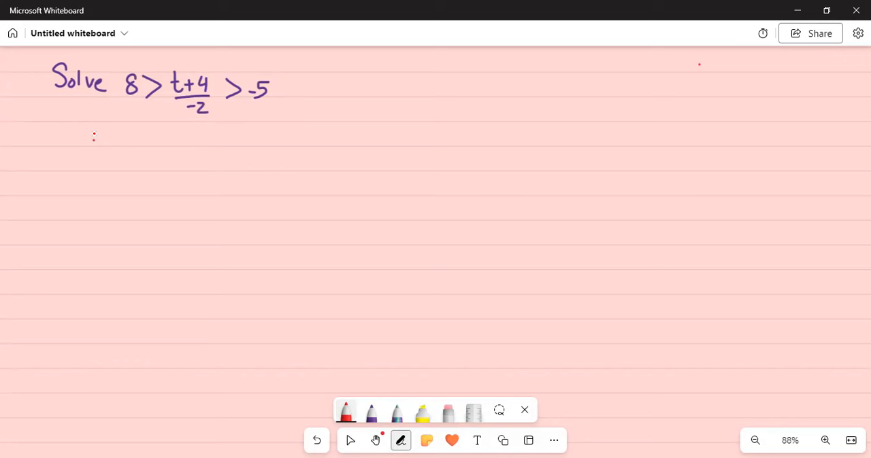
- Handwrite the first inequality '8 > (t+4)/-2' followed by 'and'
{"action": "left_click_drag", "start_coordinate": [92, 143], "coordinate": [100, 129]}
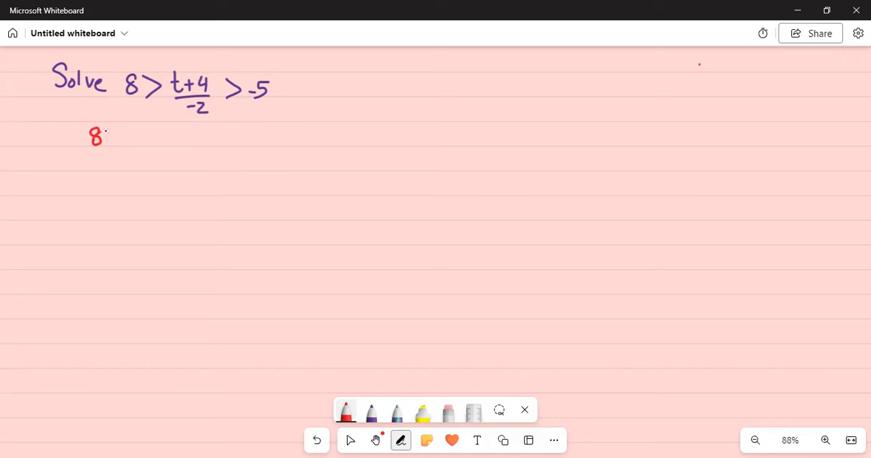
{"action": "left_click_drag", "start_coordinate": [109, 139], "coordinate": [146, 136]}
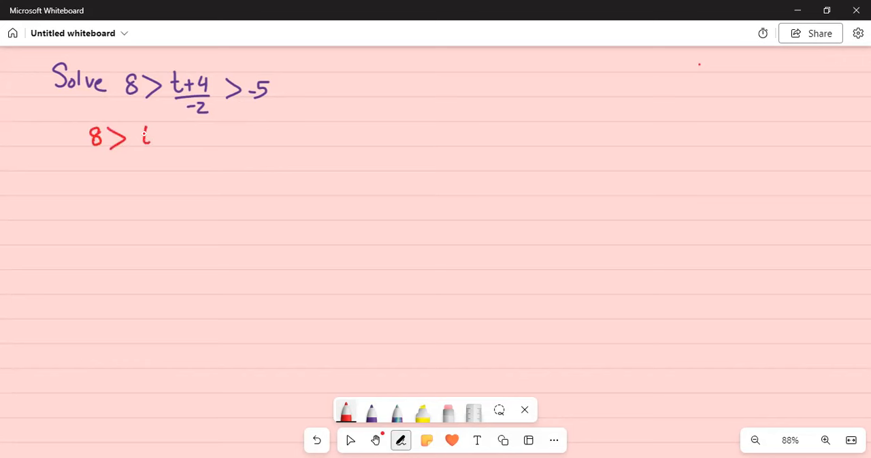
{"action": "left_click_drag", "start_coordinate": [142, 136], "coordinate": [179, 143]}
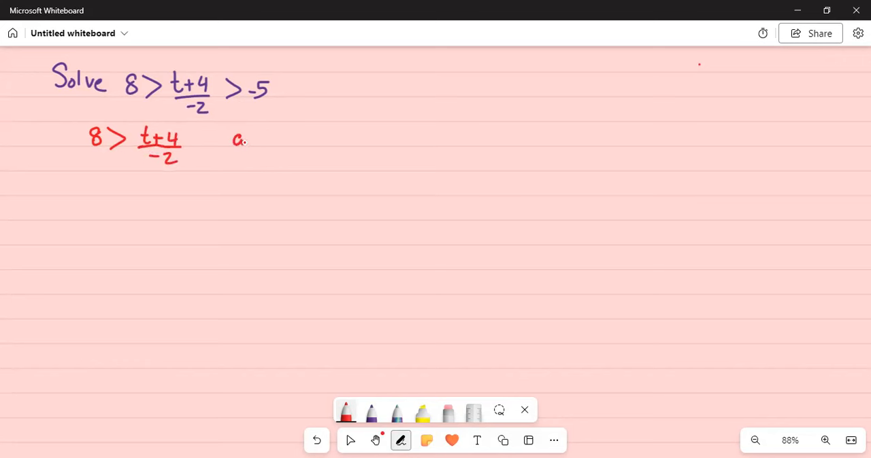
{"action": "left_click_drag", "start_coordinate": [238, 141], "coordinate": [275, 141]}
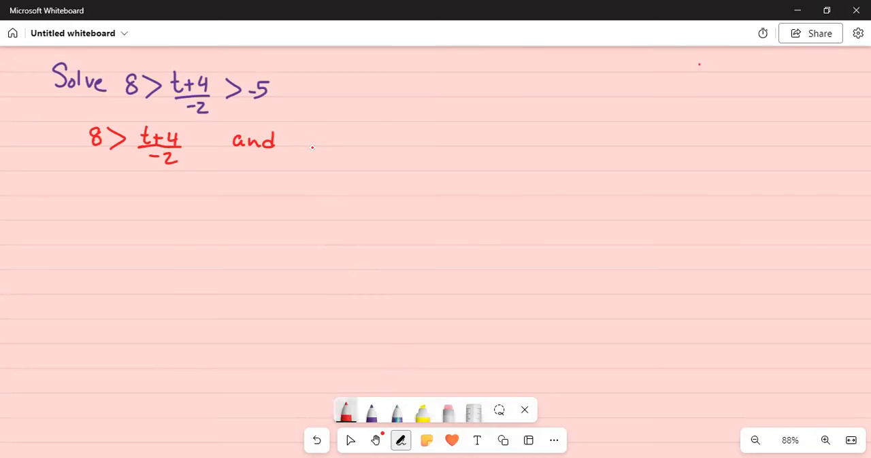
{"action": "mouse_move", "coordinate": [473, 124]}
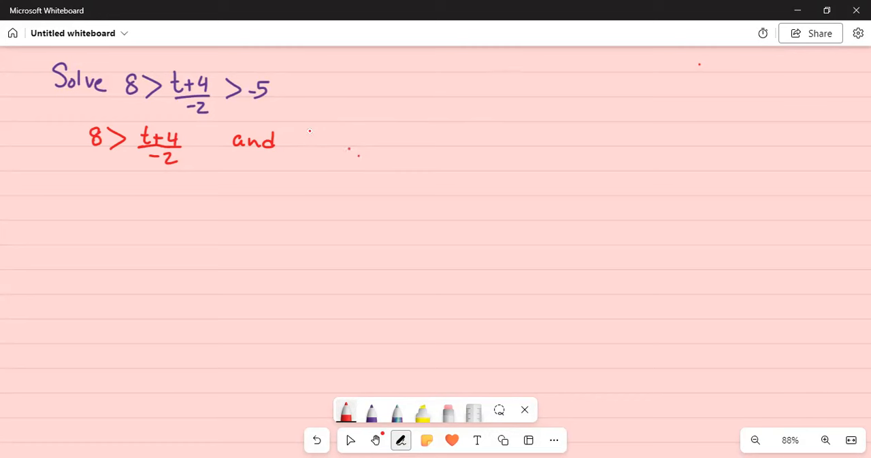
- Handwrite the second inequality '(t+4)/-2 > -5' and begin writing (-2)8 below
{"action": "left_click_drag", "start_coordinate": [317, 136], "coordinate": [343, 140]}
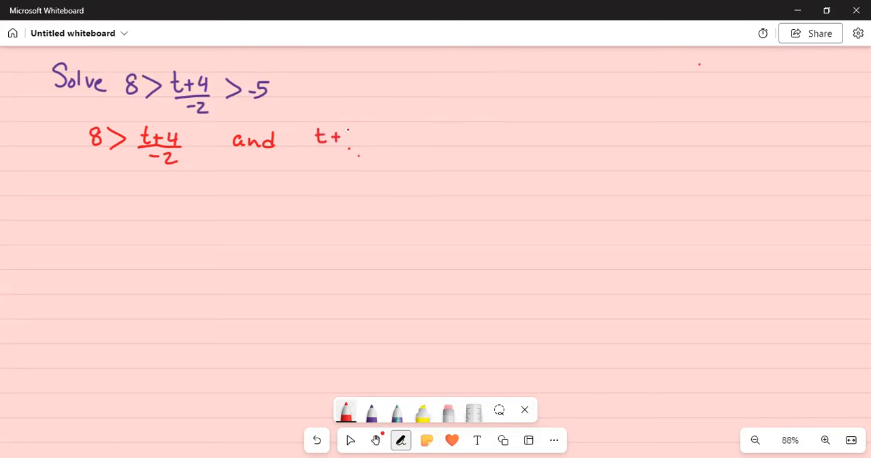
{"action": "left_click_drag", "start_coordinate": [343, 133], "coordinate": [353, 160]}
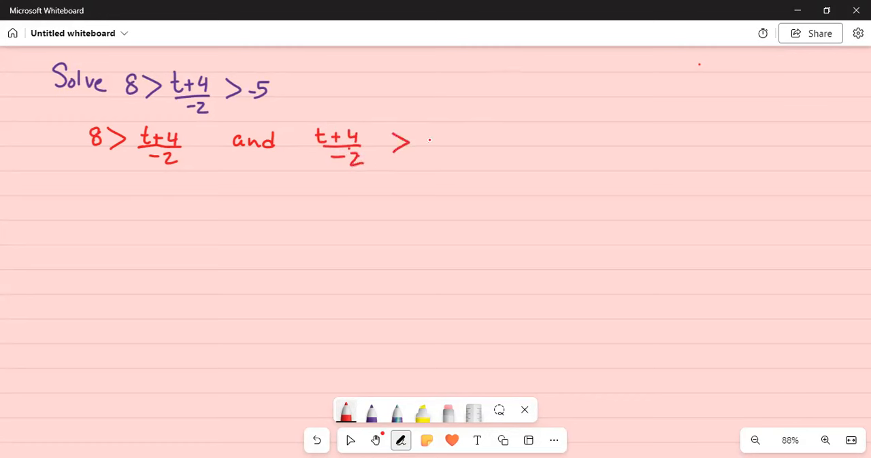
{"action": "left_click_drag", "start_coordinate": [428, 140], "coordinate": [466, 142]}
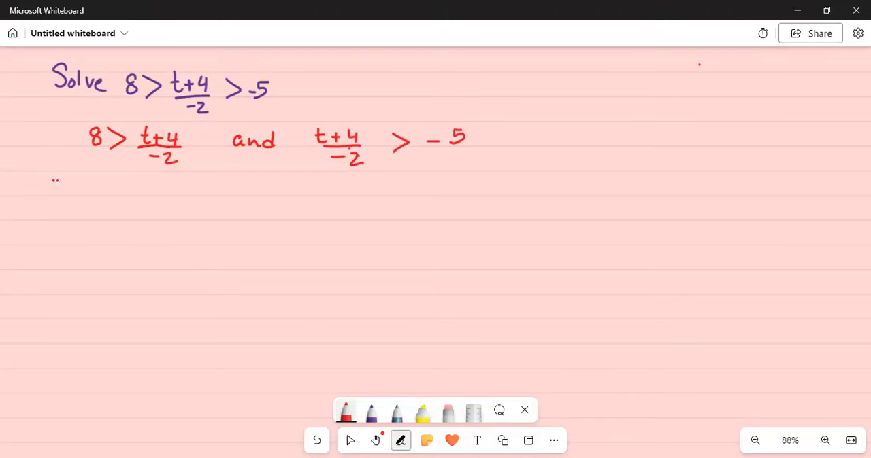
{"action": "left_click_drag", "start_coordinate": [54, 184], "coordinate": [87, 191]}
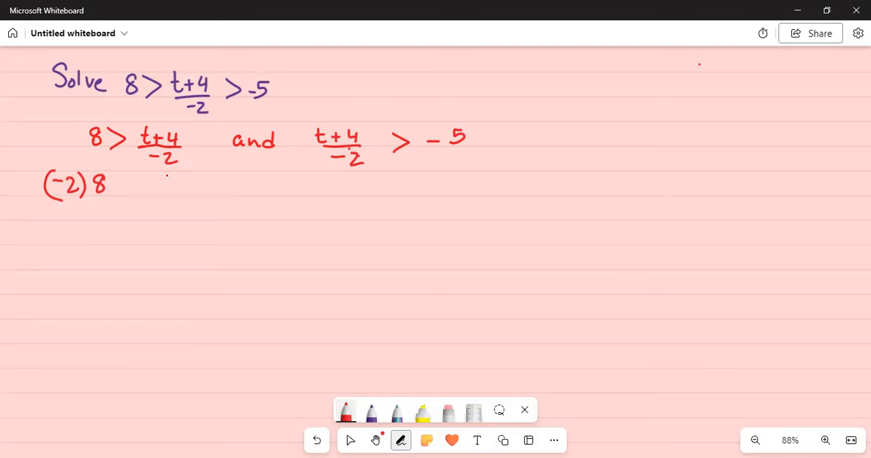
- Write (-2)8 < (t+4)/-2 (-2), then -16 < t+4, subtract 4, and conclude t > -20
{"action": "left_click_drag", "start_coordinate": [162, 184], "coordinate": [199, 184]}
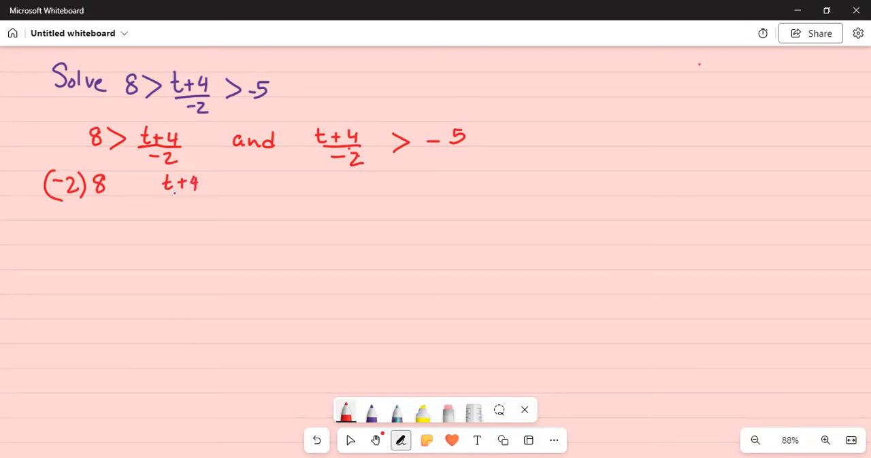
{"action": "left_click_drag", "start_coordinate": [166, 194], "coordinate": [197, 204]}
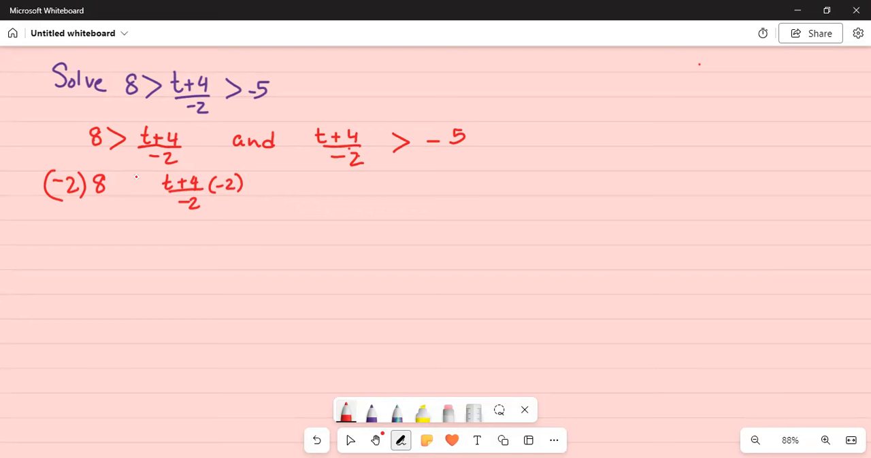
{"action": "left_click_drag", "start_coordinate": [140, 177], "coordinate": [130, 194]}
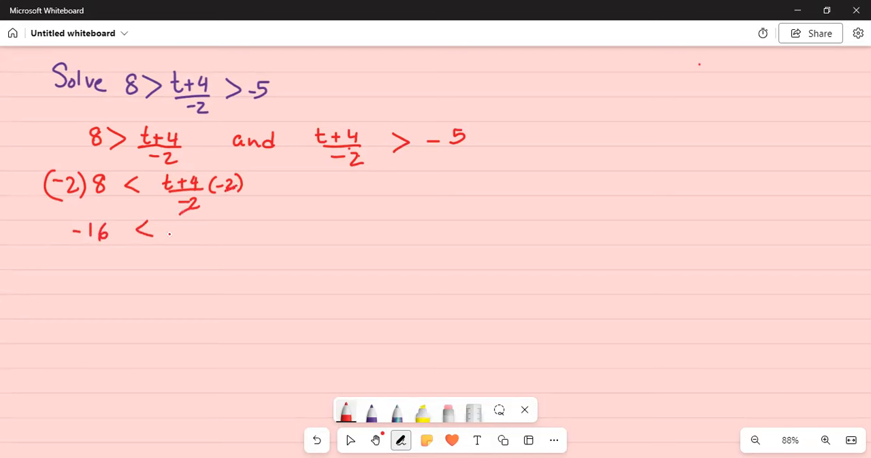
{"action": "left_click_drag", "start_coordinate": [173, 231], "coordinate": [201, 231]}
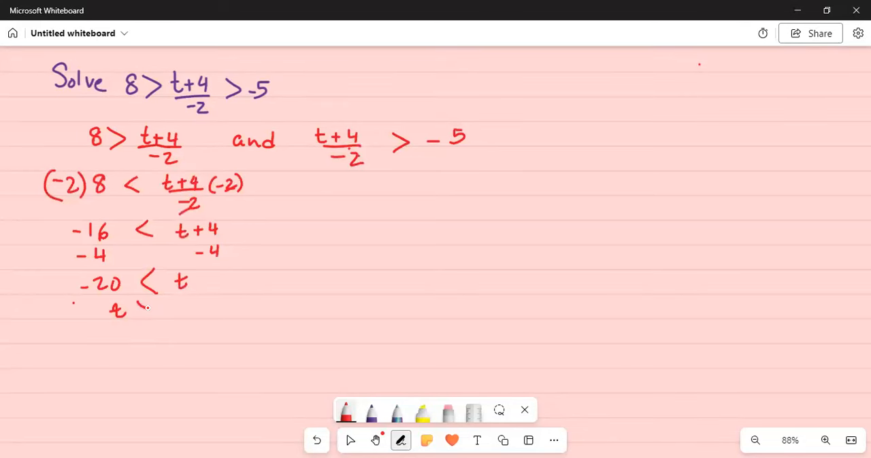
{"action": "left_click_drag", "start_coordinate": [139, 310], "coordinate": [184, 312]}
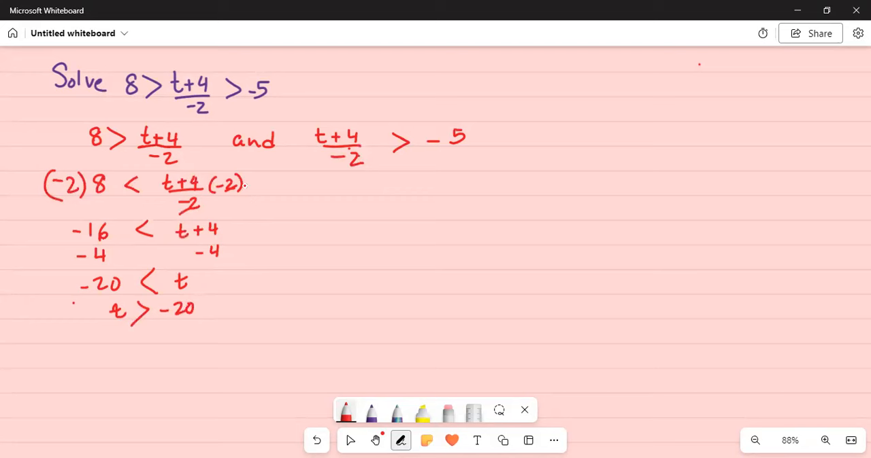
- Write the multiplied second inequality (t+4)(-2)/-2 and (-5)(-2) on the right
{"action": "left_click", "coordinate": [272, 187]}
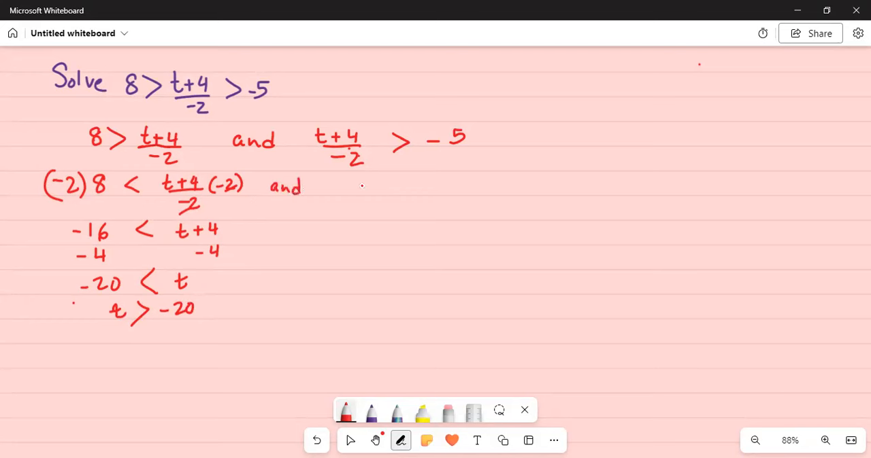
{"action": "left_click_drag", "start_coordinate": [353, 188], "coordinate": [391, 189]}
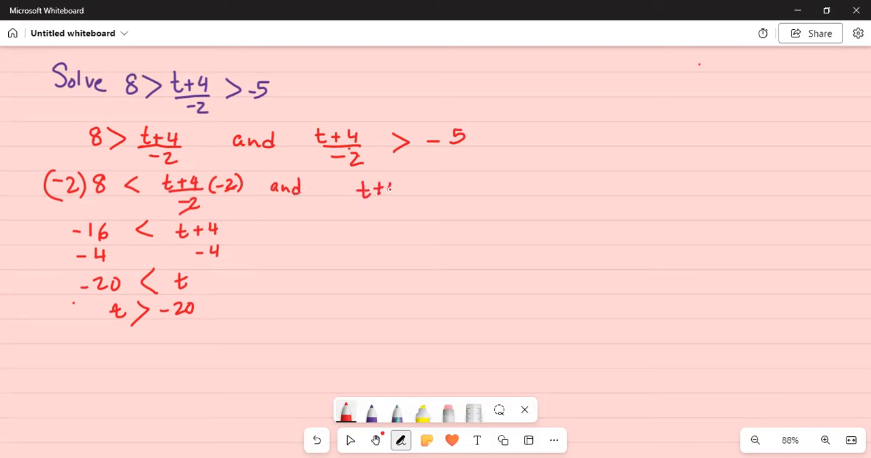
{"action": "left_click_drag", "start_coordinate": [350, 184], "coordinate": [398, 197]}
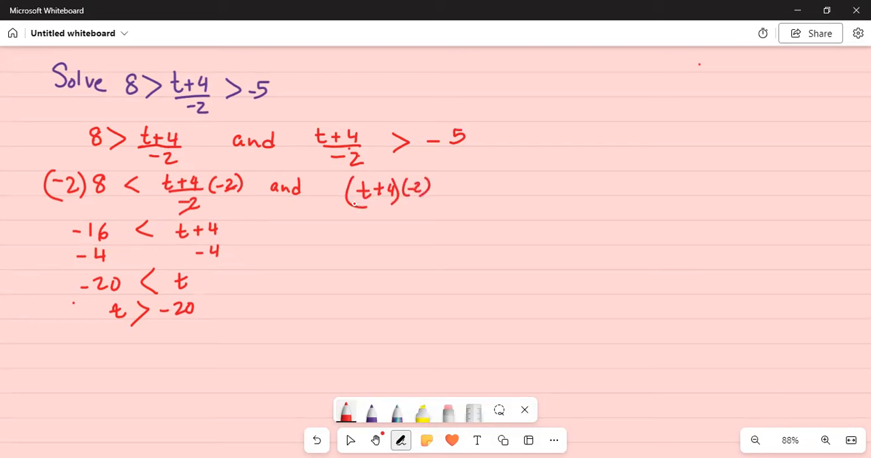
{"action": "left_click_drag", "start_coordinate": [346, 204], "coordinate": [418, 204]}
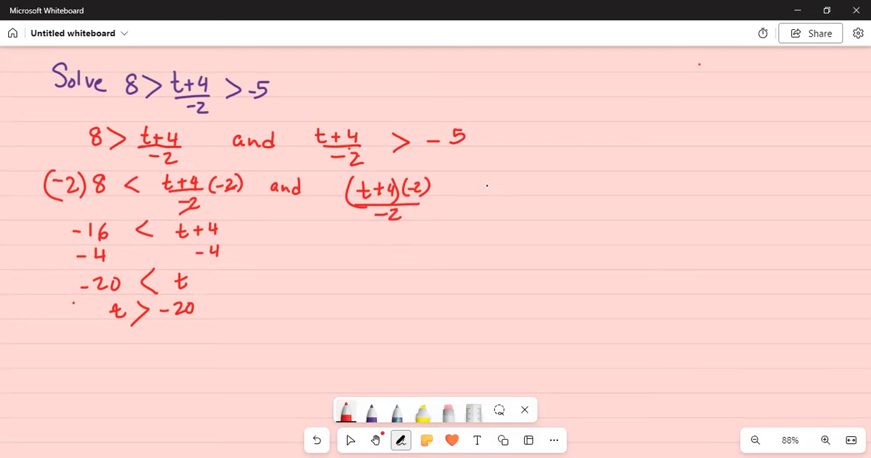
{"action": "left_click_drag", "start_coordinate": [473, 187], "coordinate": [517, 187]}
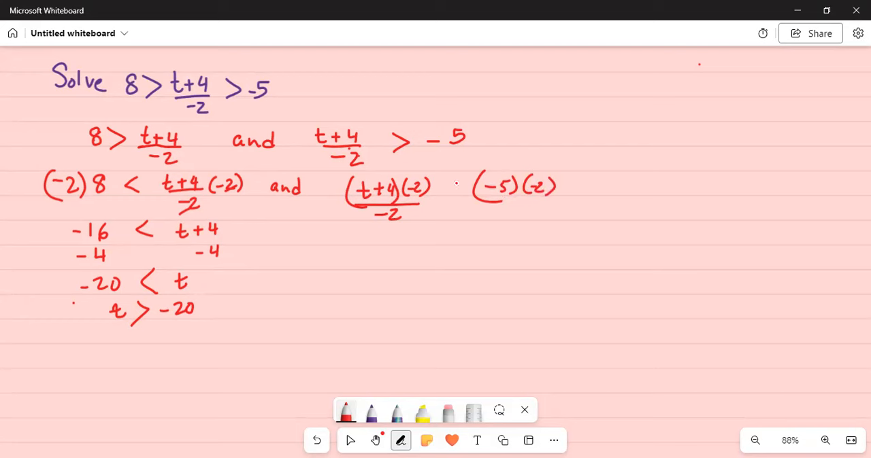
- Flip the sign to t+4 < 10, subtract 4 to get t < 6, start interval (-20, 6
{"action": "left_click_drag", "start_coordinate": [462, 183], "coordinate": [442, 197]}
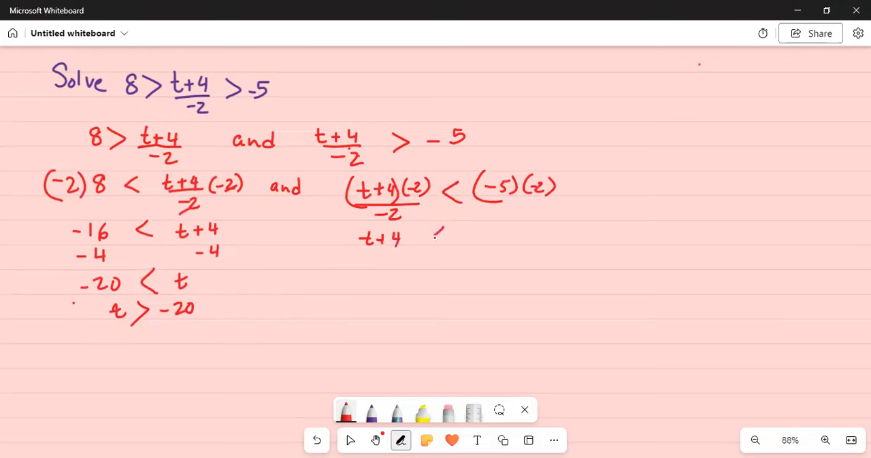
{"action": "left_click_drag", "start_coordinate": [449, 228], "coordinate": [428, 245]}
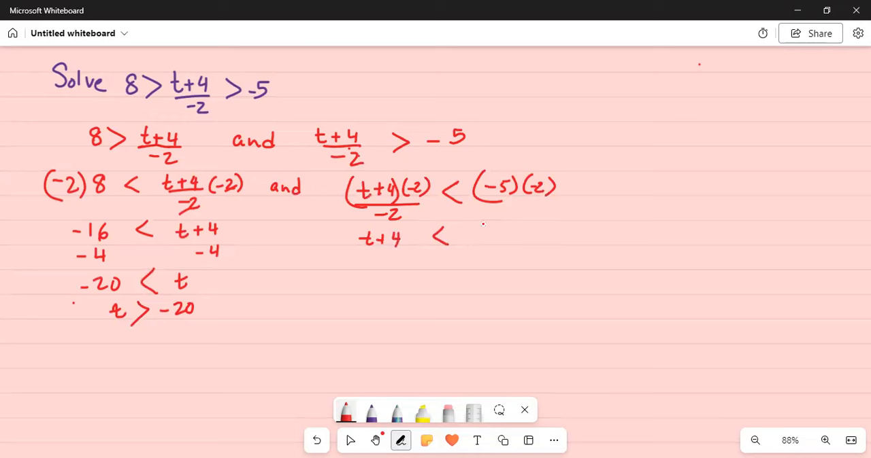
{"action": "type", "text": "710 348"}
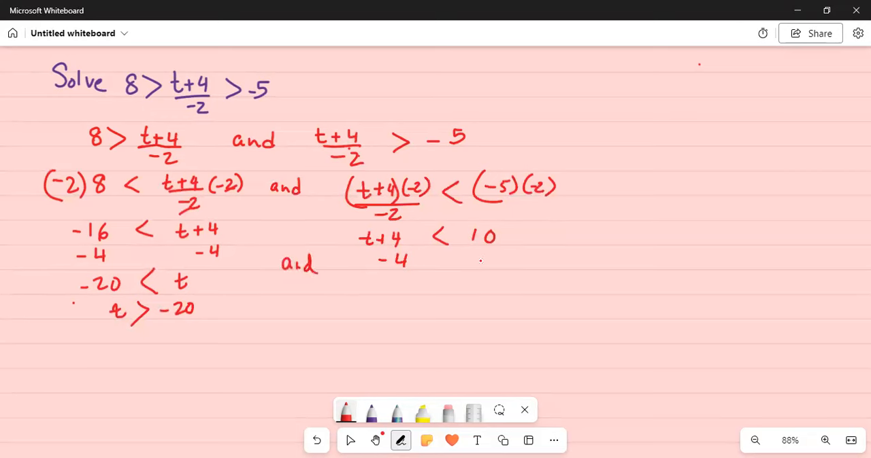
{"action": "left_click_drag", "start_coordinate": [483, 255], "coordinate": [510, 259]}
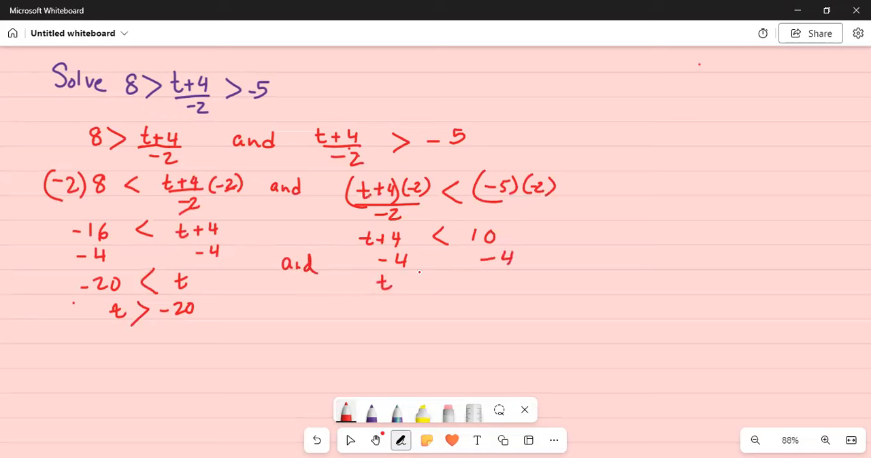
{"action": "left_click_drag", "start_coordinate": [404, 275], "coordinate": [422, 299]}
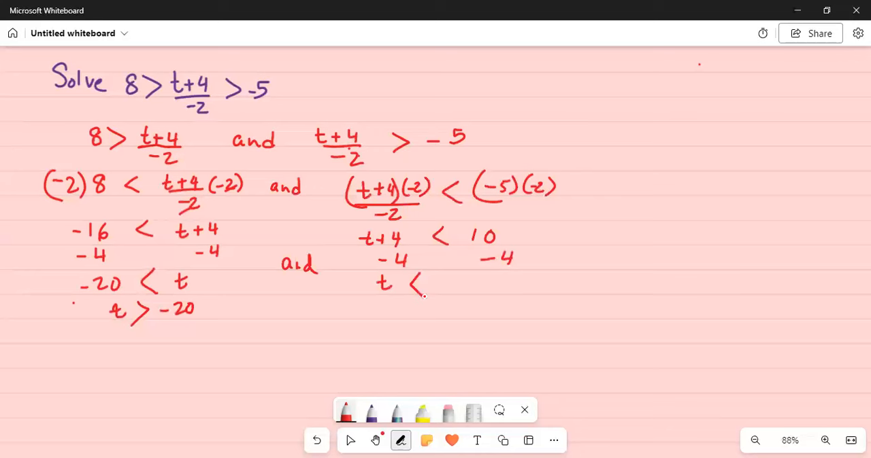
{"action": "left_click_drag", "start_coordinate": [436, 286], "coordinate": [449, 282]}
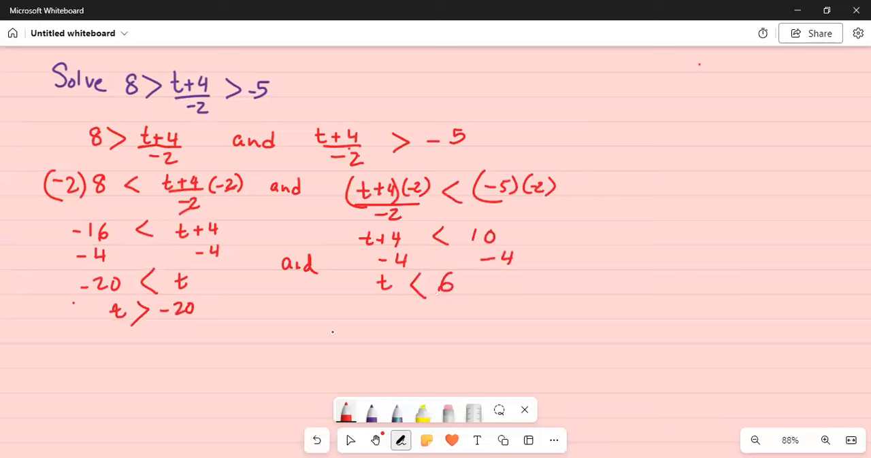
{"action": "left_click_drag", "start_coordinate": [340, 323], "coordinate": [320, 340]}
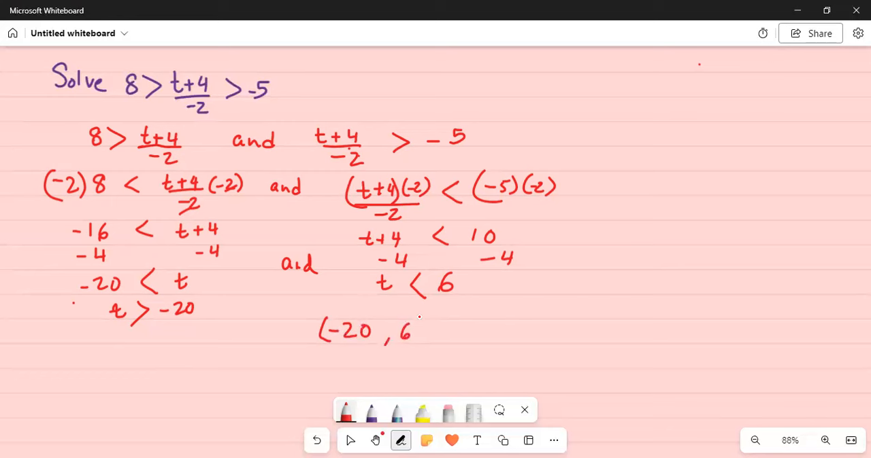
- Close the interval as (-20, 6) and label it 'Solution Set'
{"action": "left_click_drag", "start_coordinate": [415, 316], "coordinate": [425, 347]}
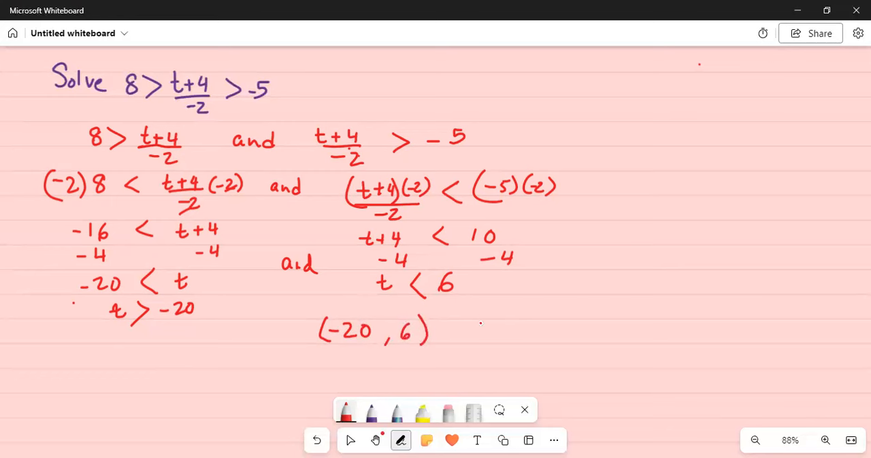
{"action": "type", "text": "Sol."}
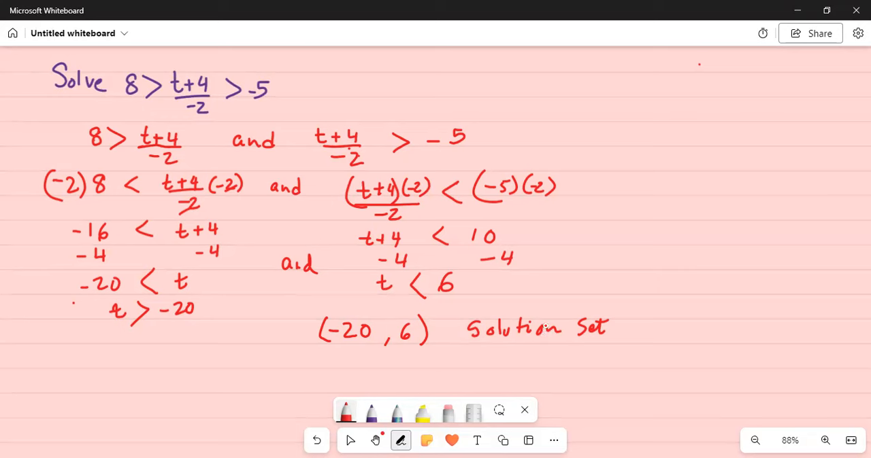
{"action": "mouse_move", "coordinate": [532, 286]}
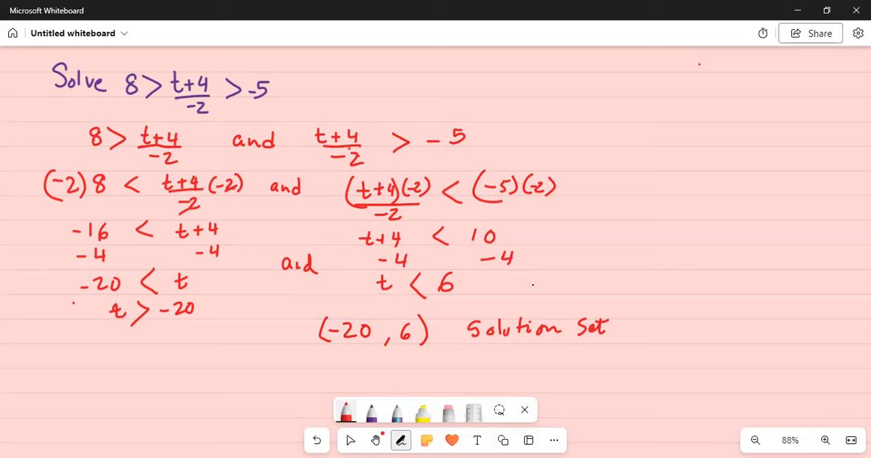